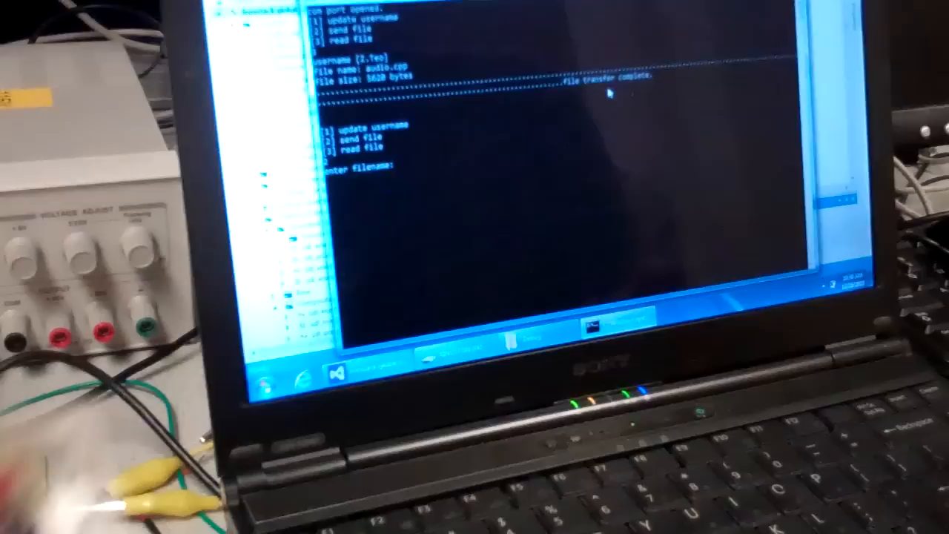
pyautogui.write('fire.p')
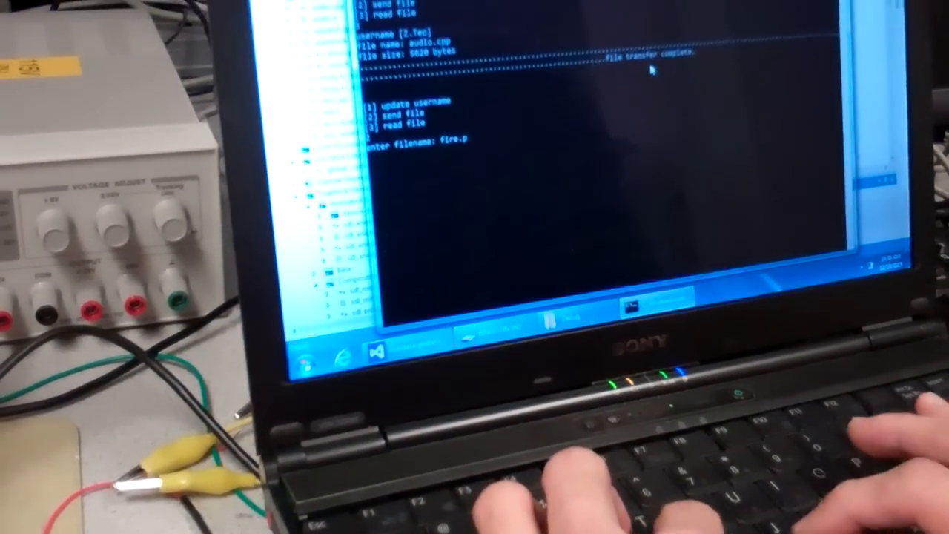